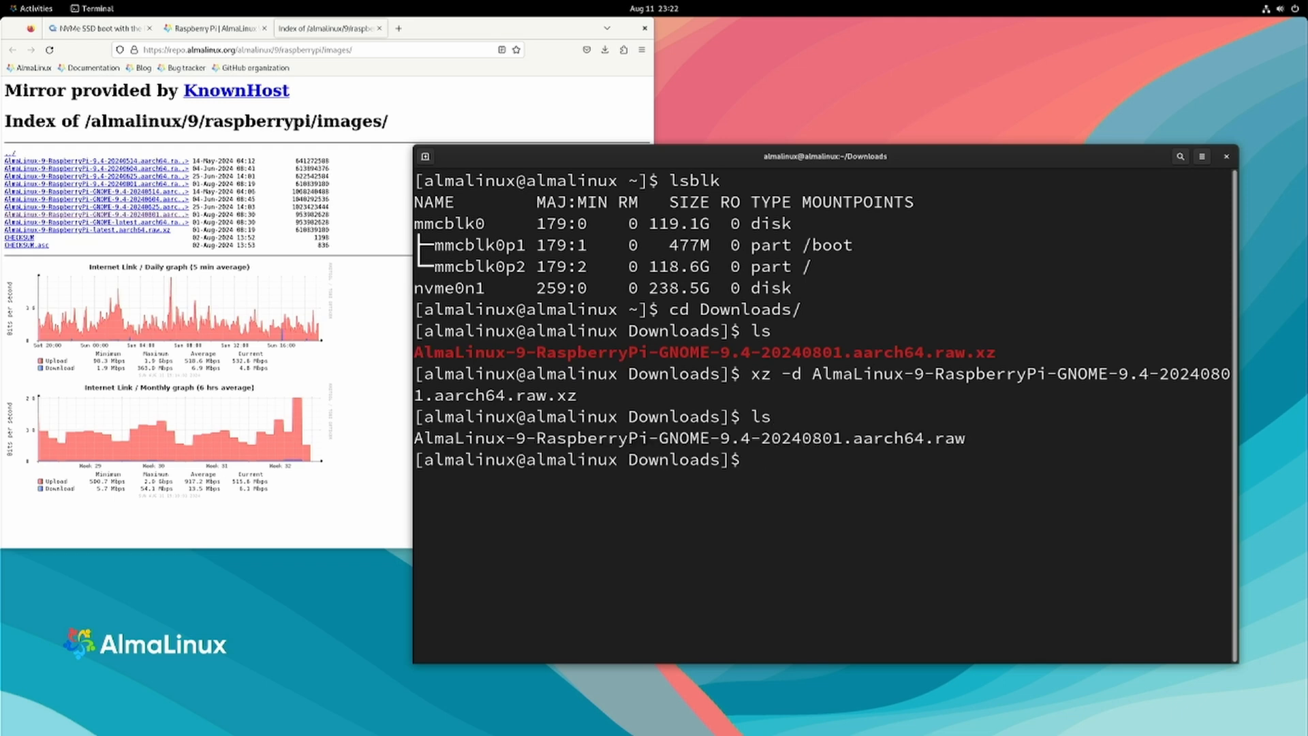
Step: Compose sudo dd bs=4M writing AlmaLinux-9-RaspberryPi-GNOME-9.4-20240801.aarch64.raw to /dev/nvme0n1
{"action": "type", "text": "d"}
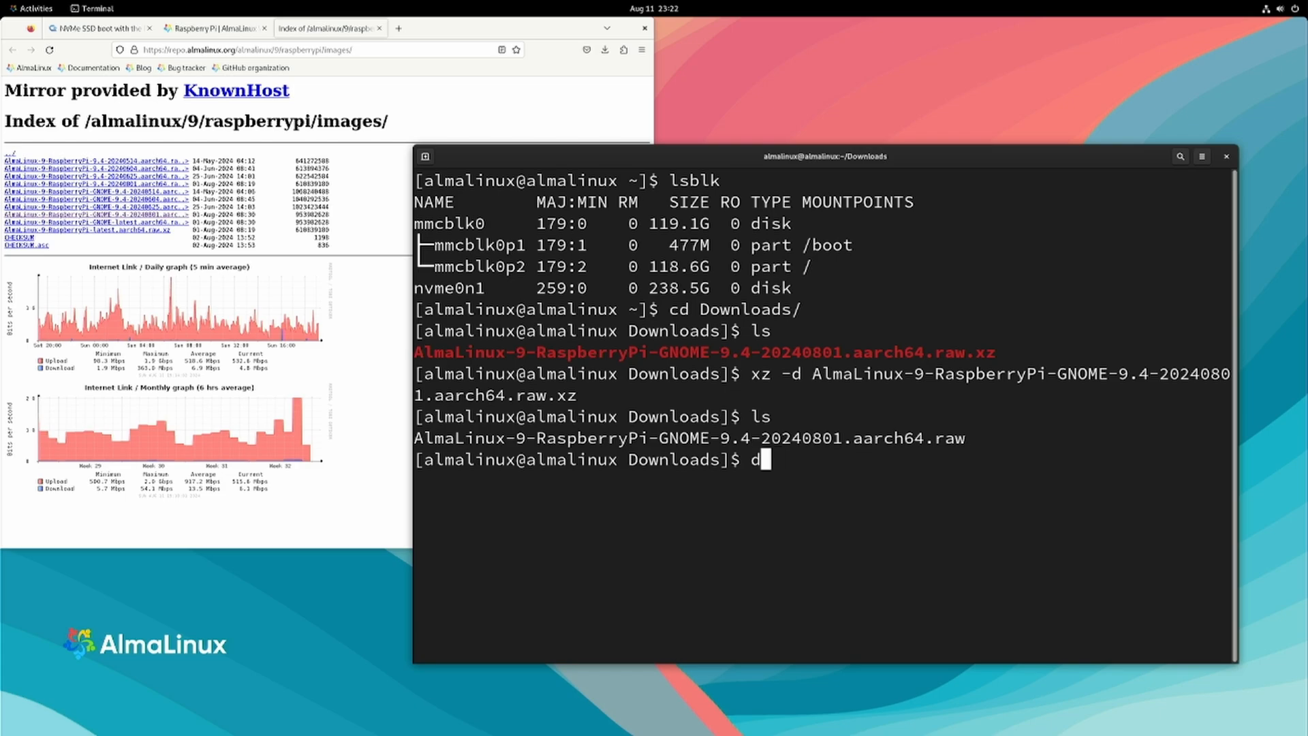
{"action": "type", "text": "ud"}
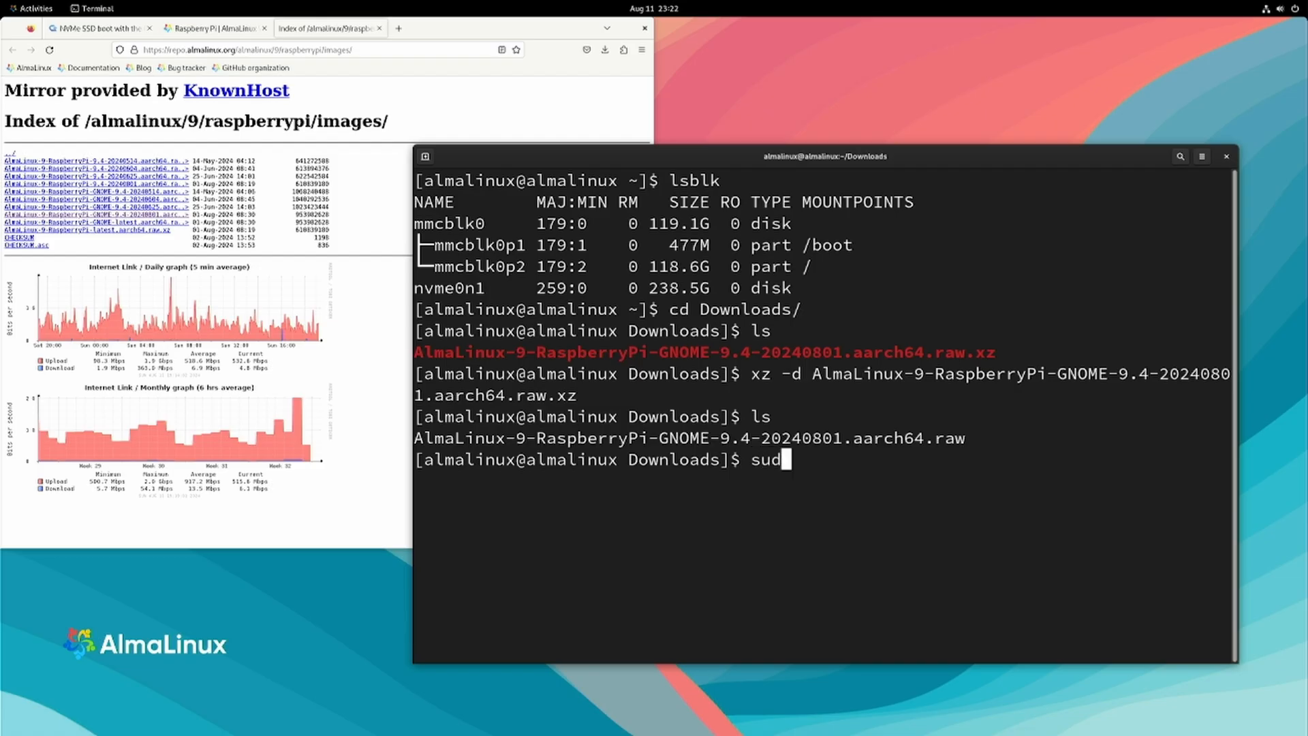
{"action": "type", "text": "o"}
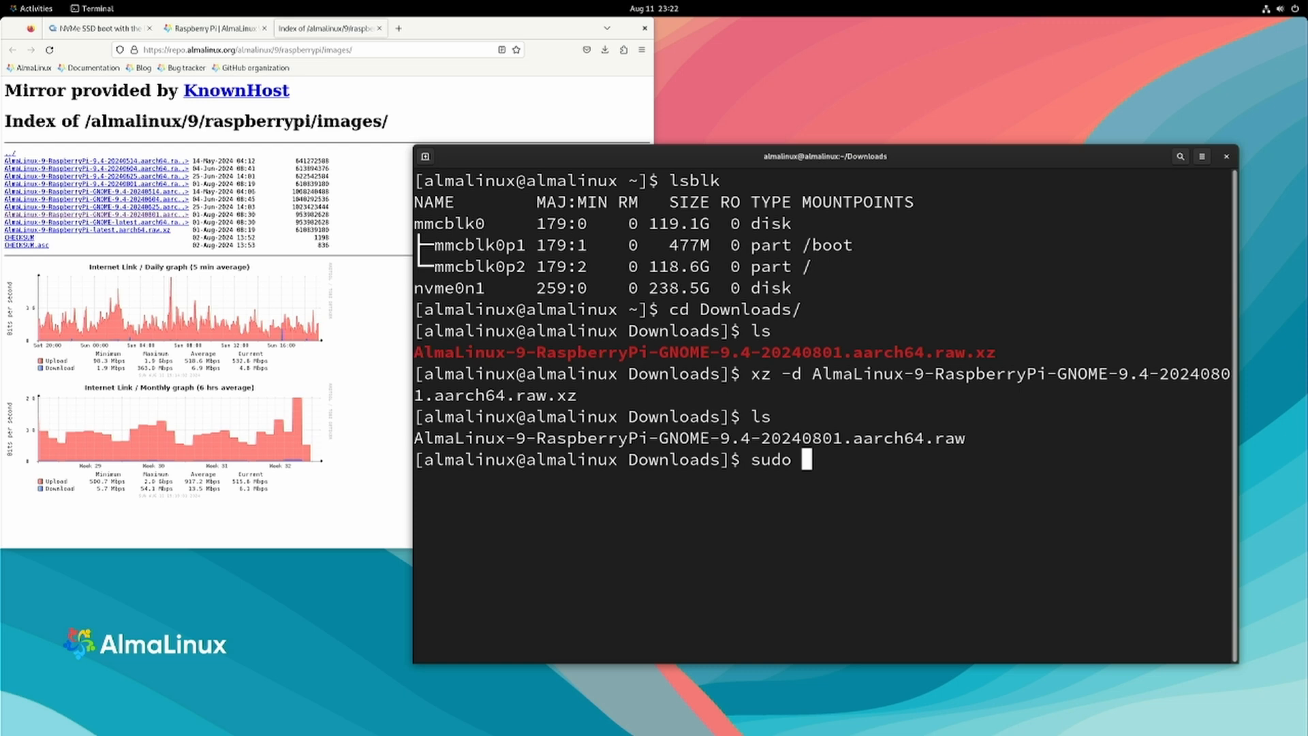
{"action": "type", "text": "dd"}
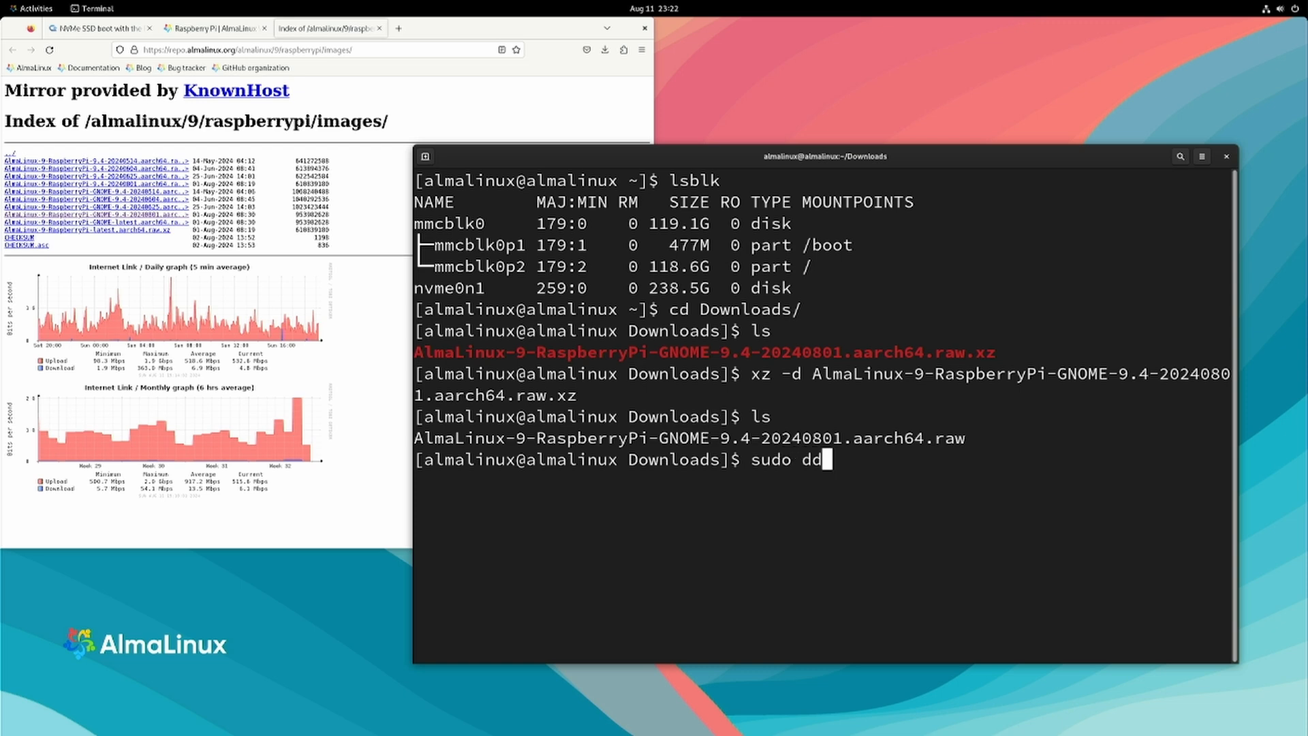
{"action": "type", "text": "if="}
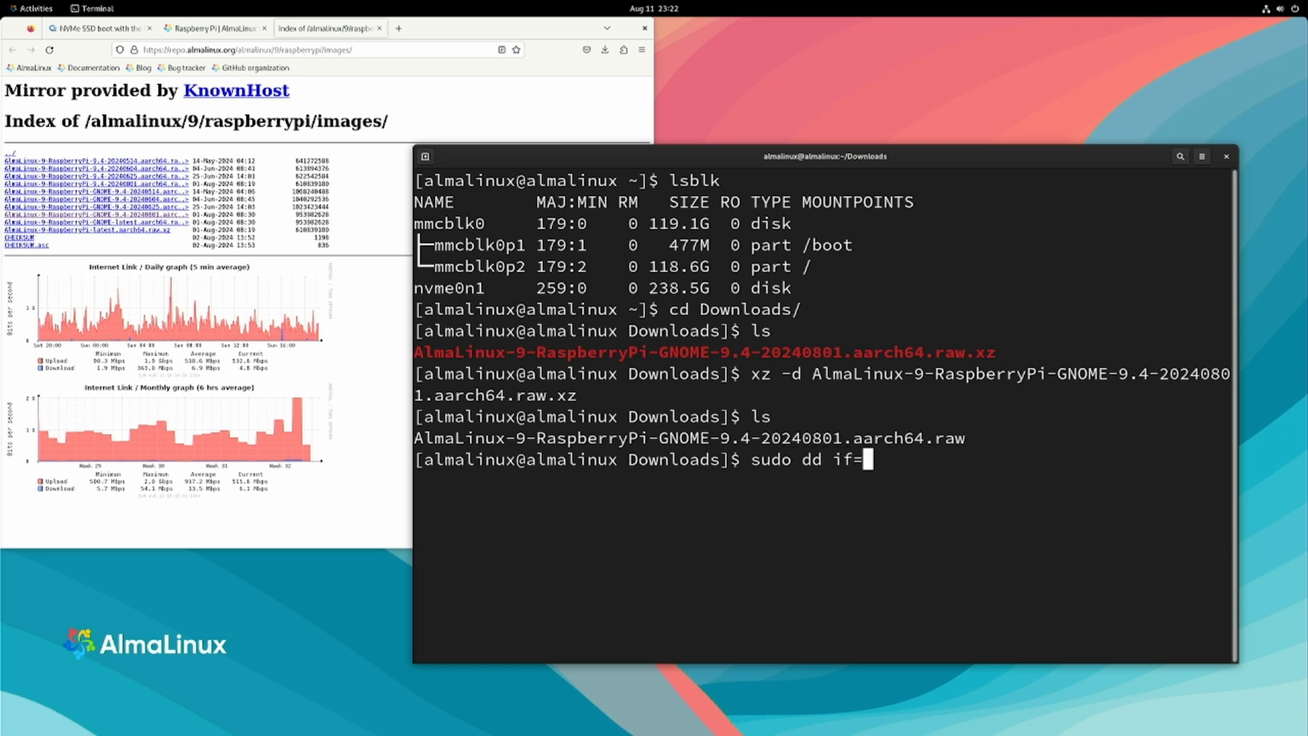
{"action": "type", "text": "Al"}
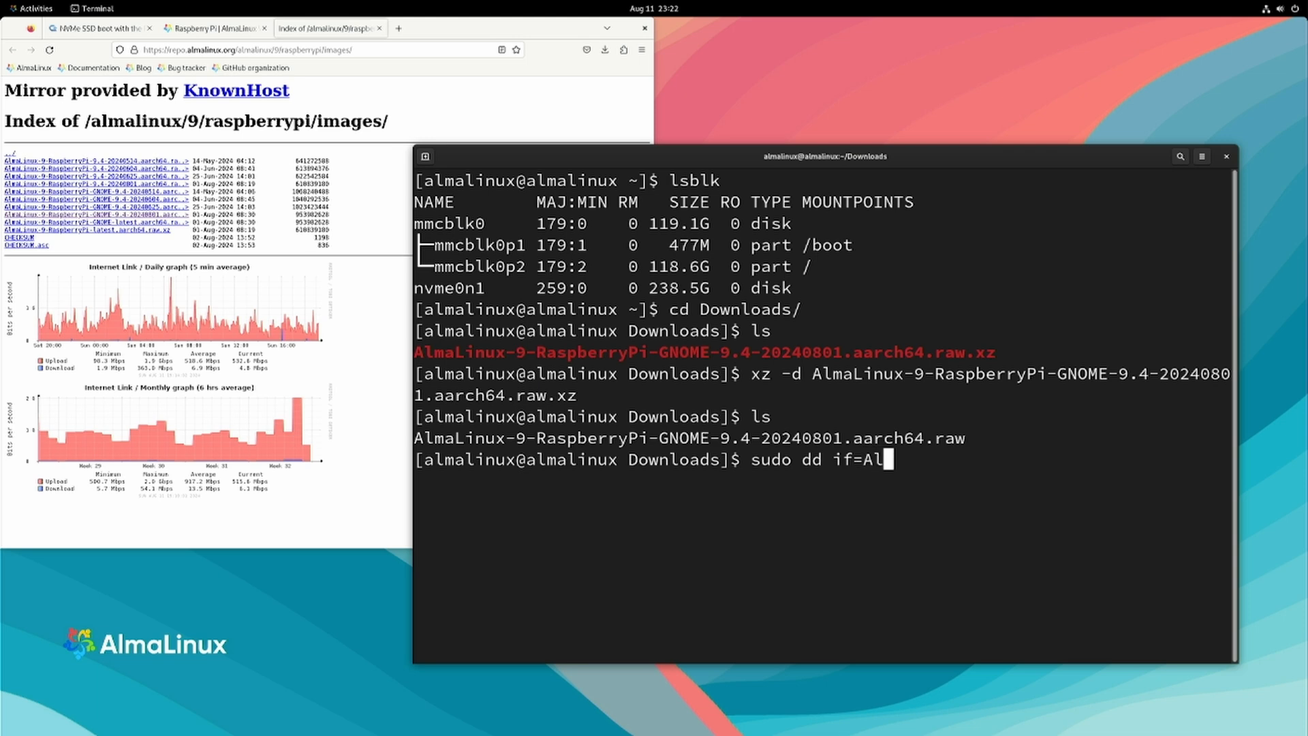
{"action": "type", "text": "maLinux-9-RaspberryPi-GNOME-9.4-20240801.aarch64.raw pf"}
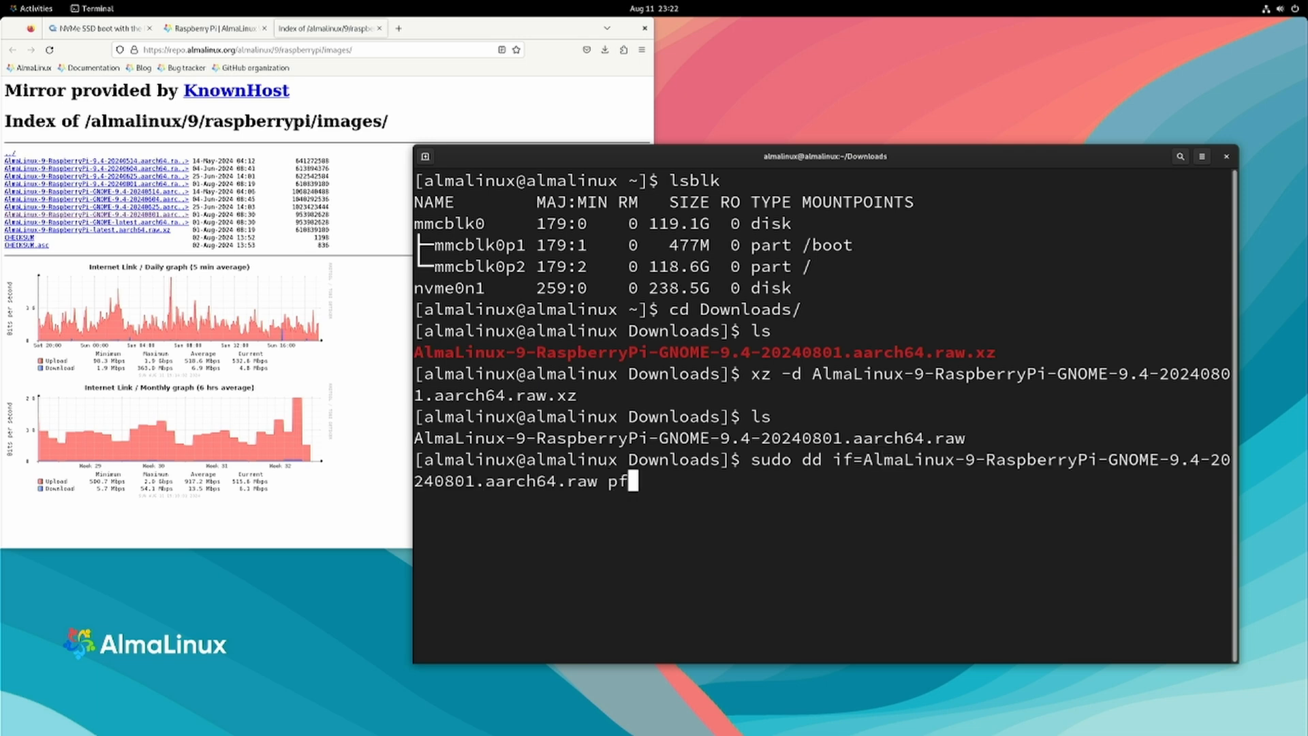
{"action": "type", "text": "of="}
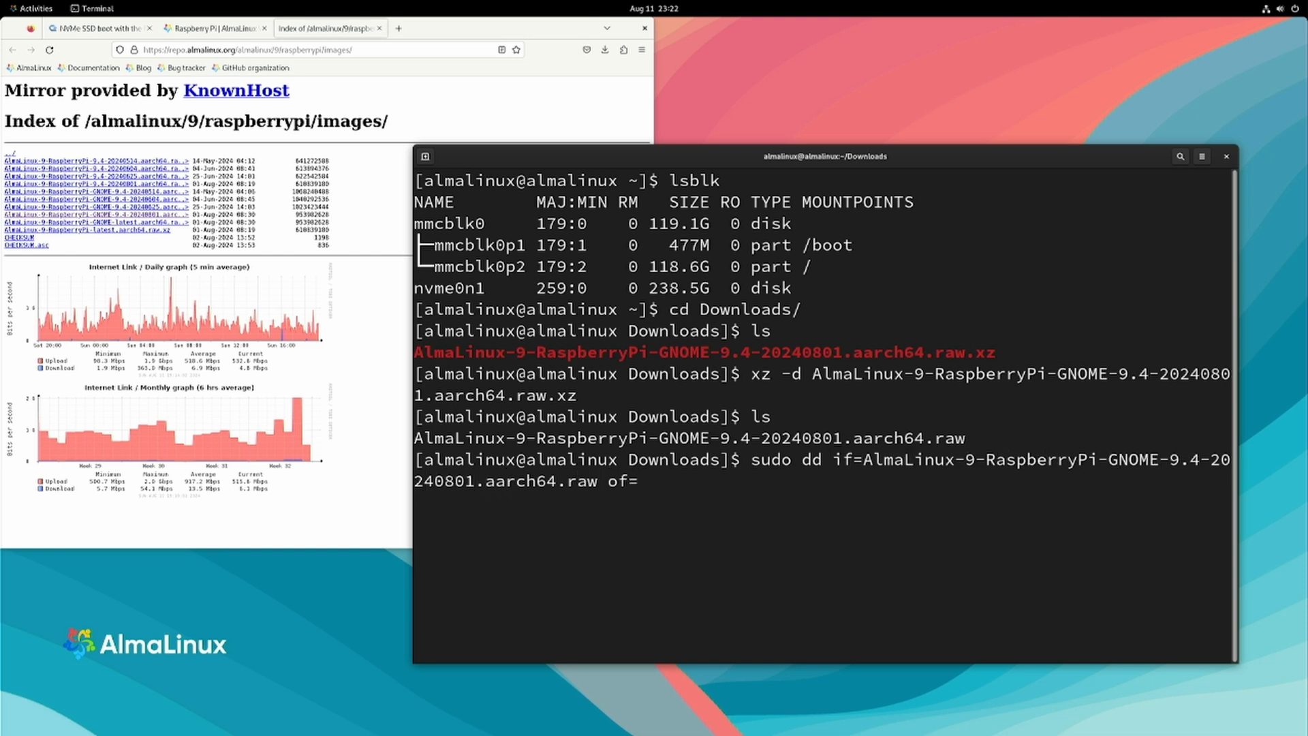
{"action": "type", "text": "bs=4M"}
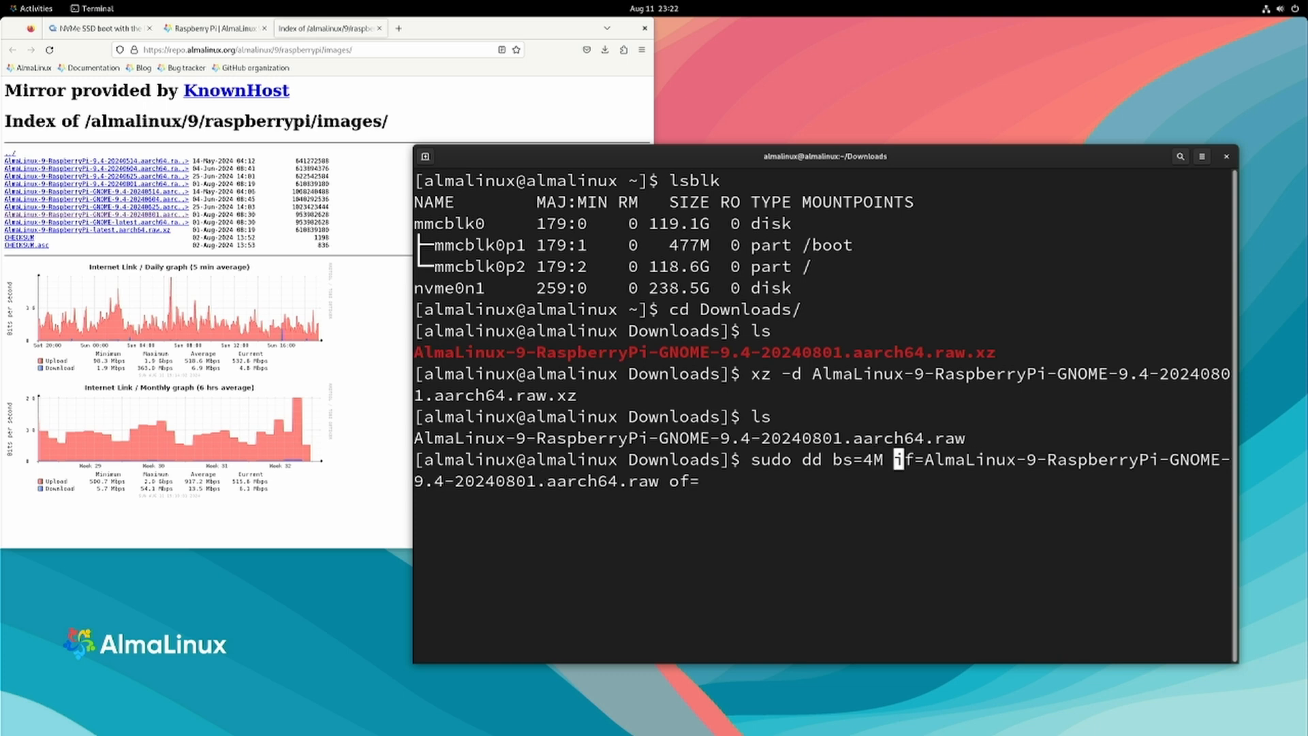
{"action": "type", "text": ".d"}
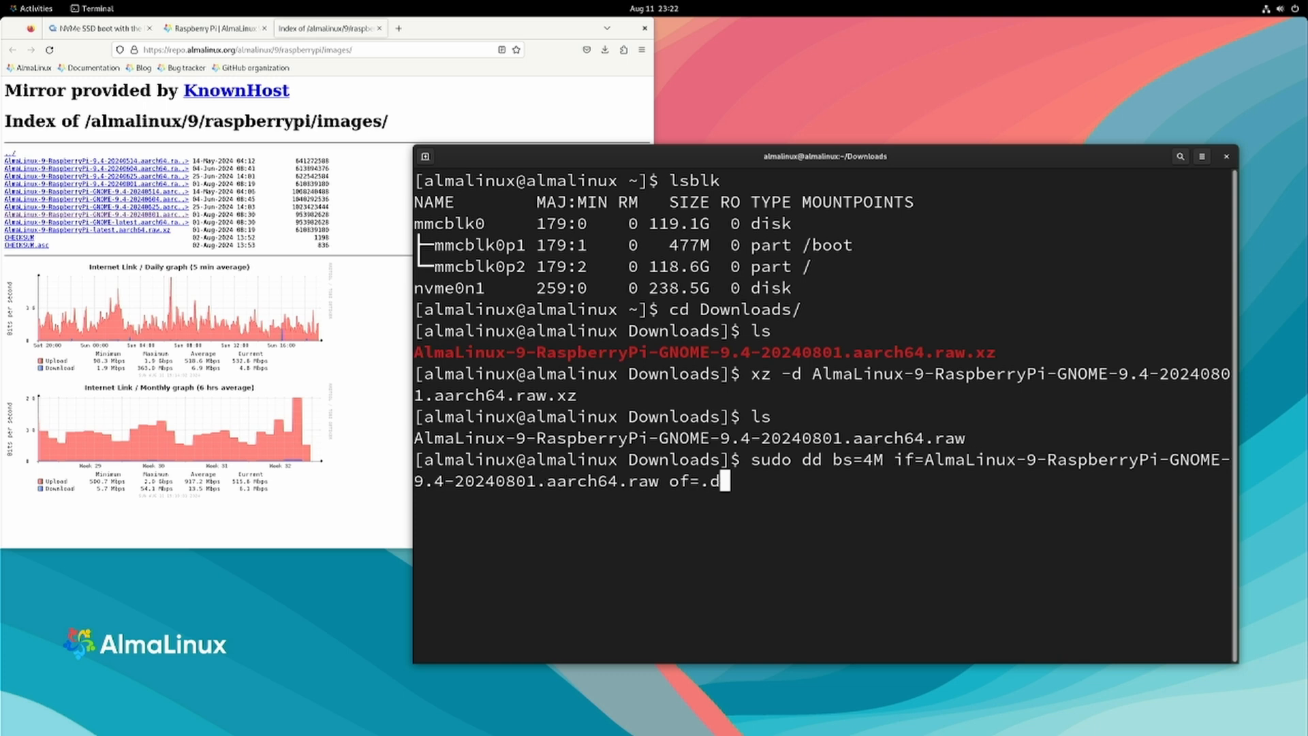
{"action": "type", "text": "/dev/nmv"}
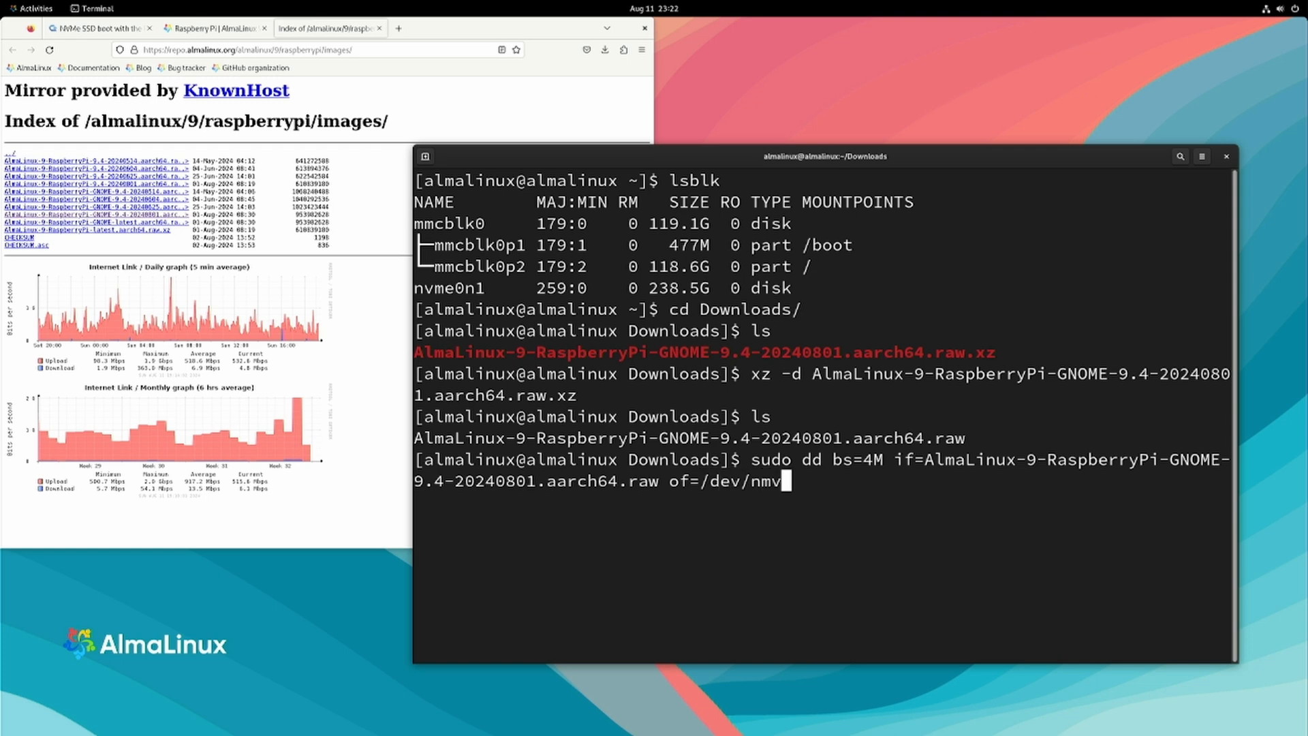
{"action": "key", "text": "Tab"}
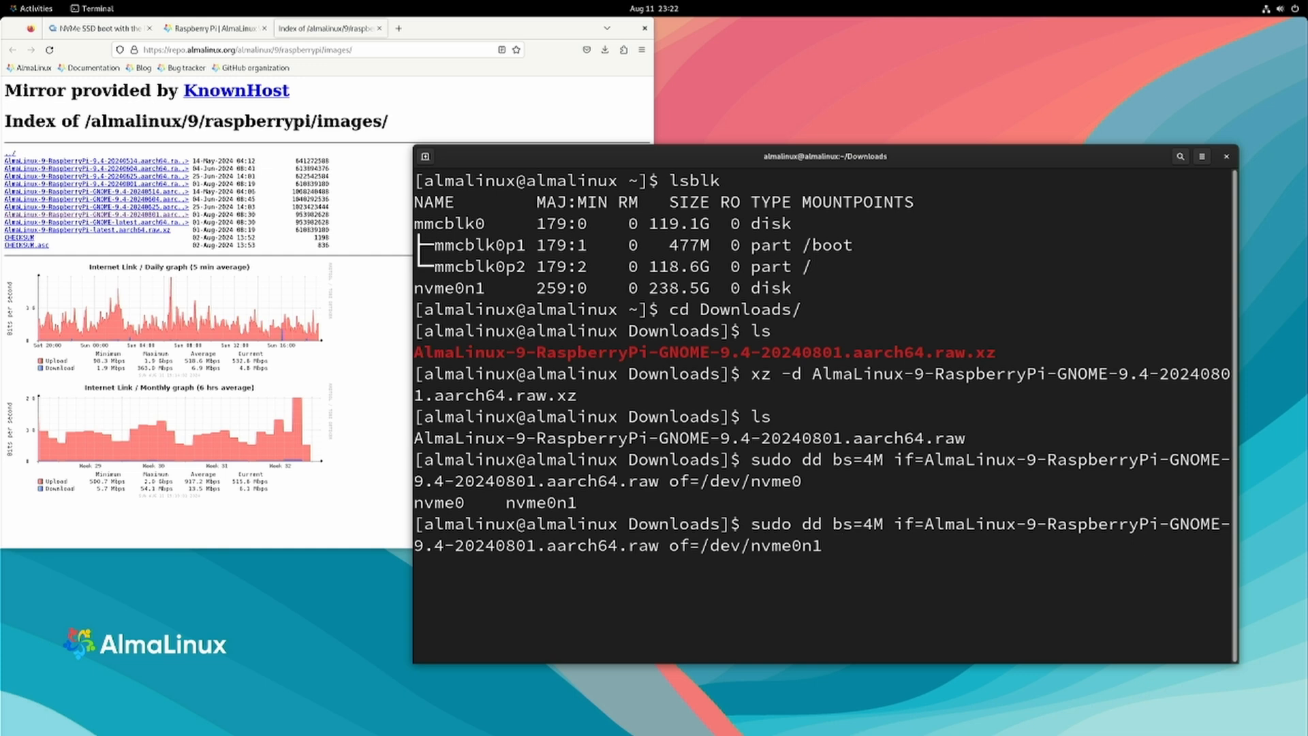
{"action": "key", "text": "Return"}
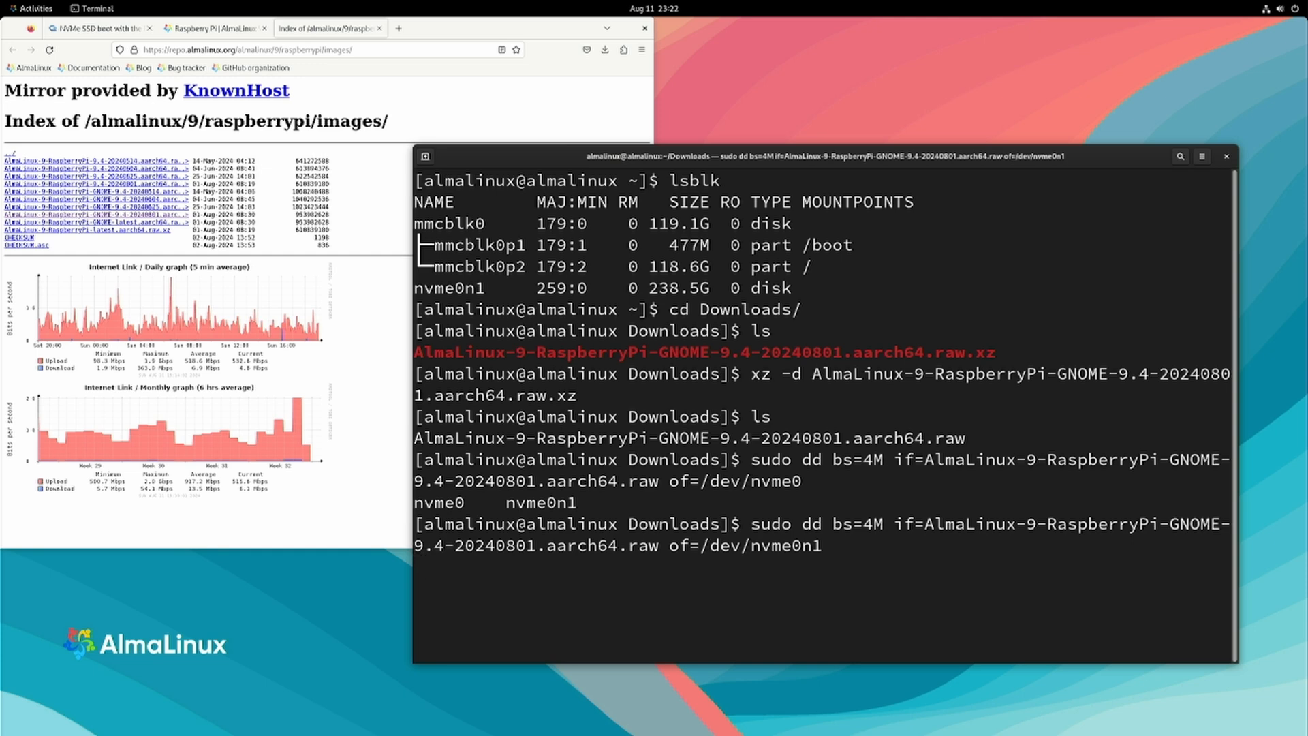
{"action": "key", "text": "Return"}
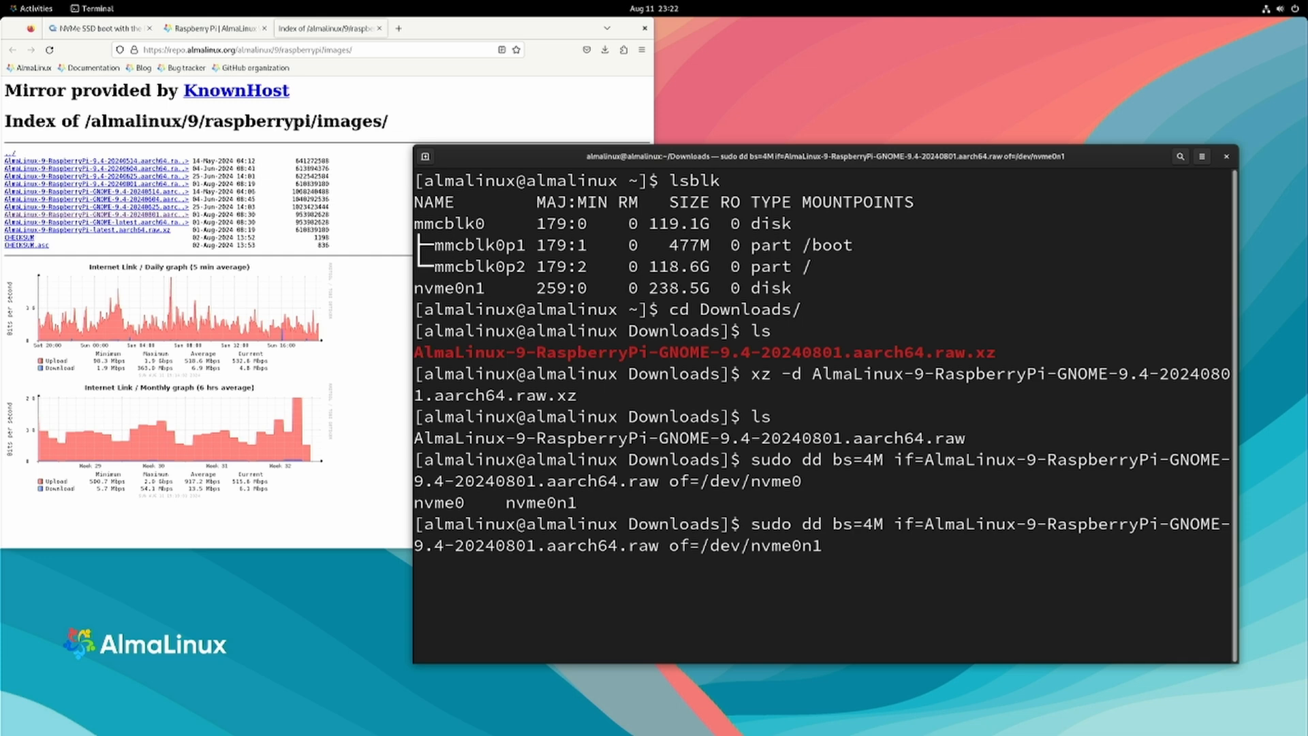
{"action": "key", "text": "Return"}
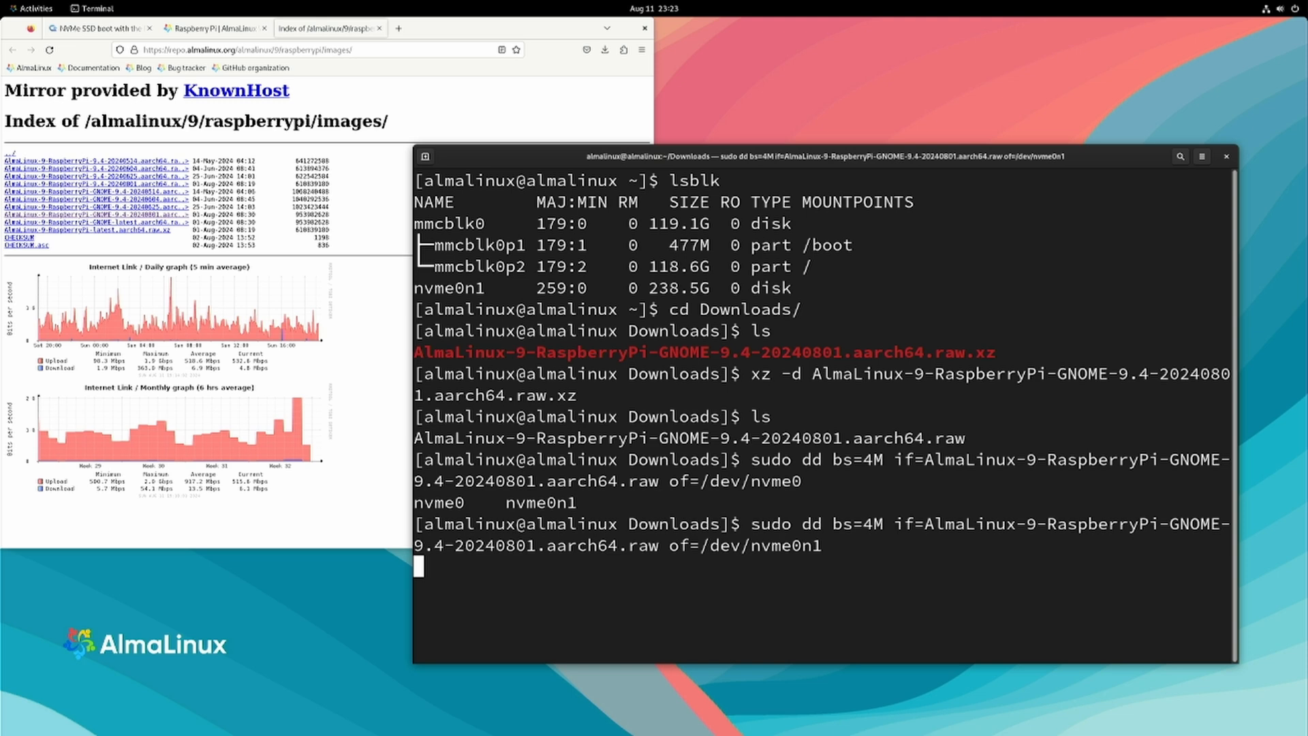
{"action": "key", "text": "Return"}
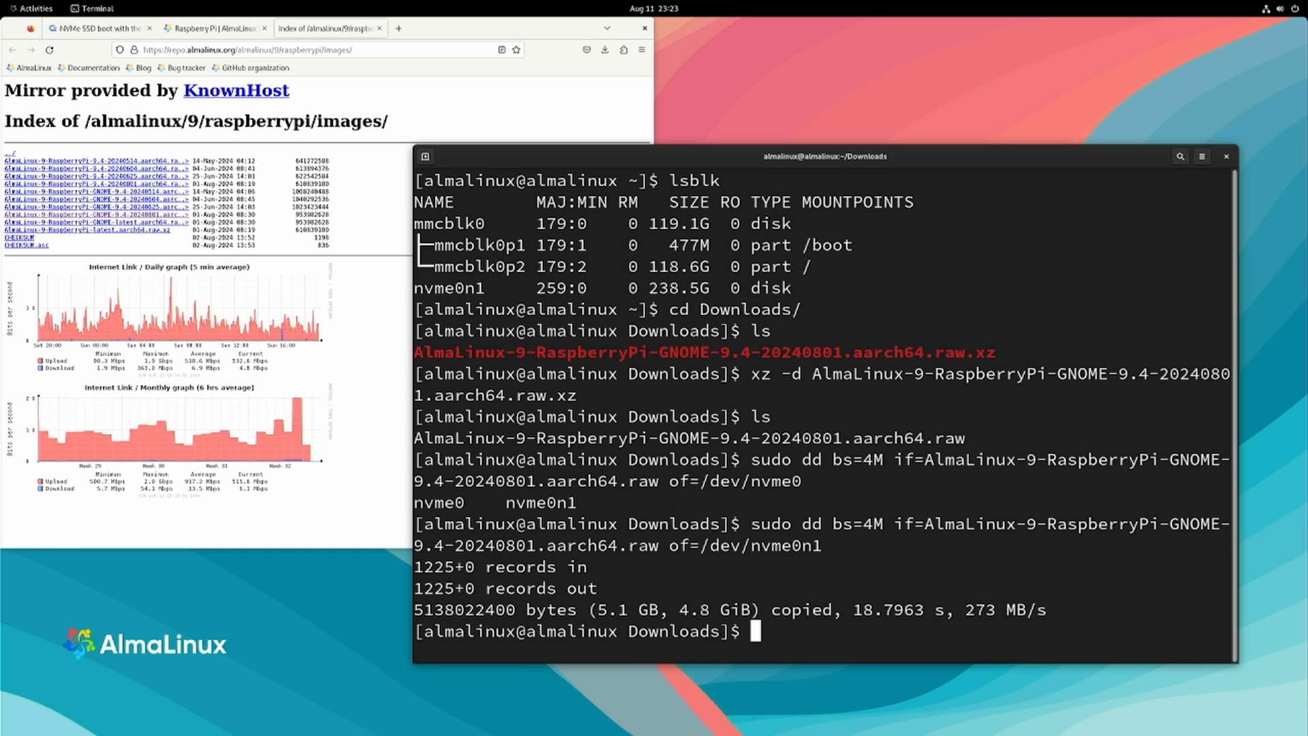
{"action": "key", "text": "Return"}
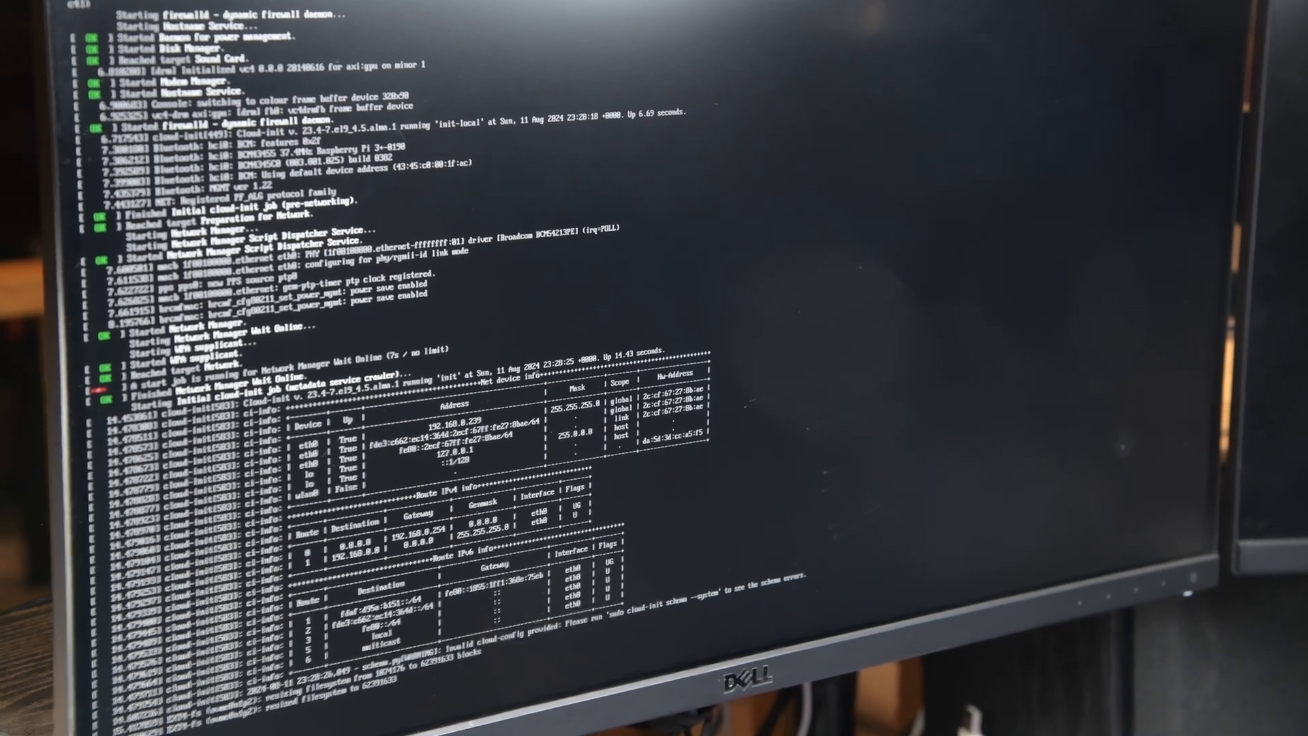
Step: Scroll through the NVMe boot log as services and cloud-init start
{"action": "scroll", "scroll_direction": "down", "scroll_amount": 3}
{"action": "type", "text": "df -h"}
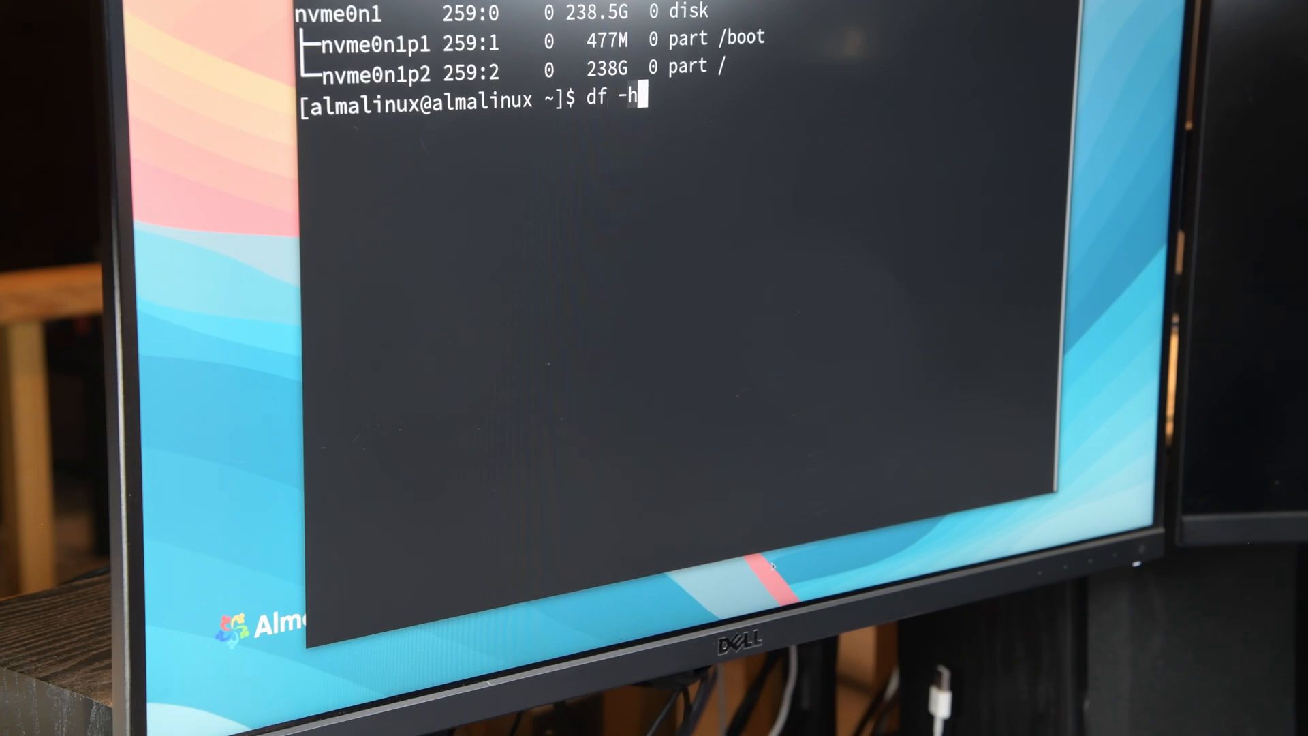
Step: Run df -h to show the 235G root on / and nvme0n1p1 on /boot
{"action": "key", "text": "Return"}
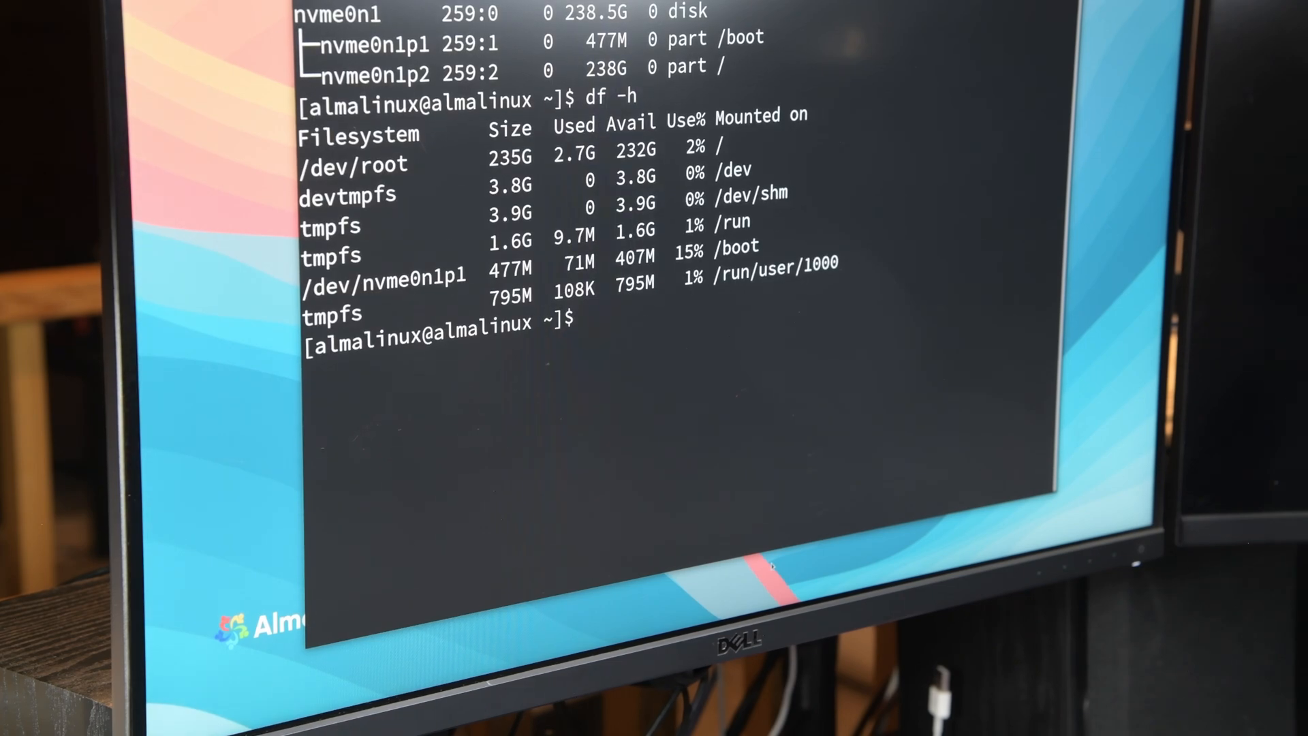